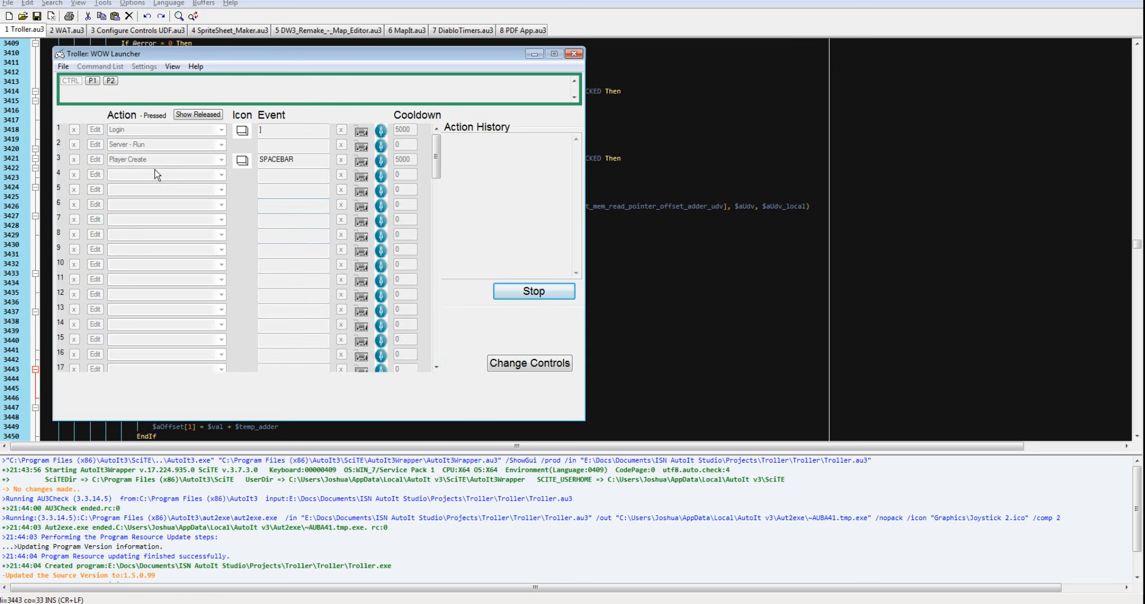
pyautogui.moveTo(123, 125)
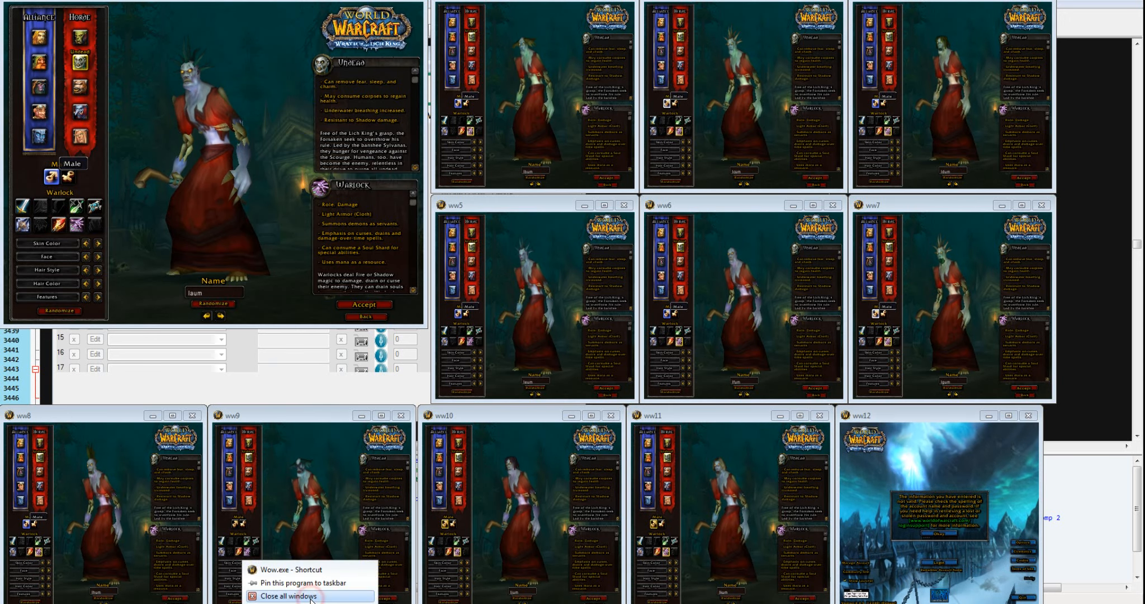
# Step: Close all the World of Warcraft client windows from the taskbar group
pyautogui.click(283, 596)
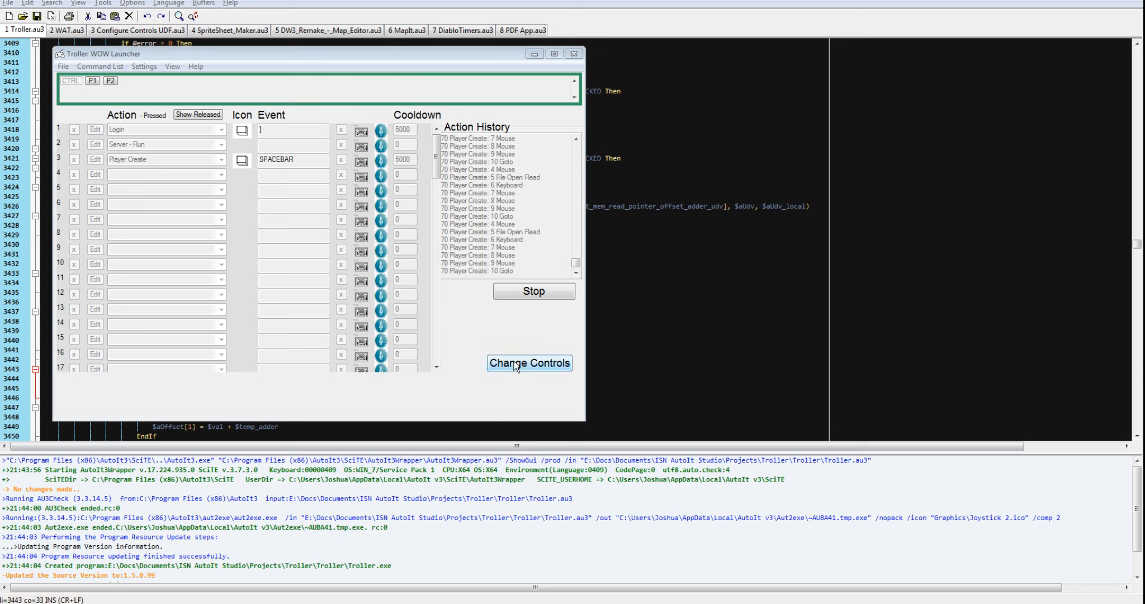
# Step: Enter Change Controls mode and edit the Player Create action's command list
pyautogui.click(528, 363)
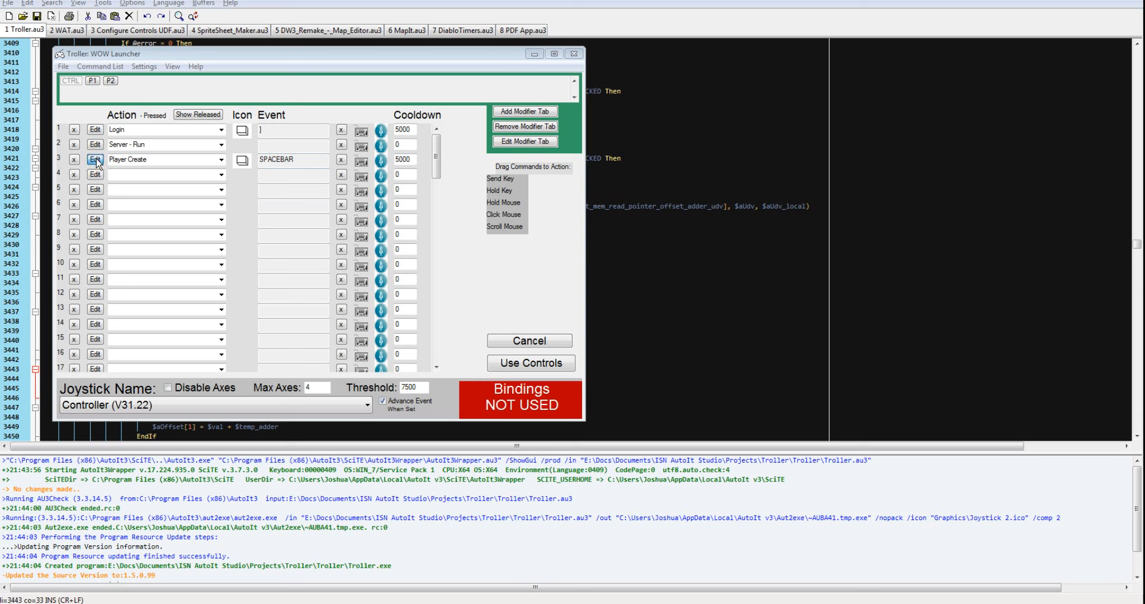
pyautogui.click(94, 162)
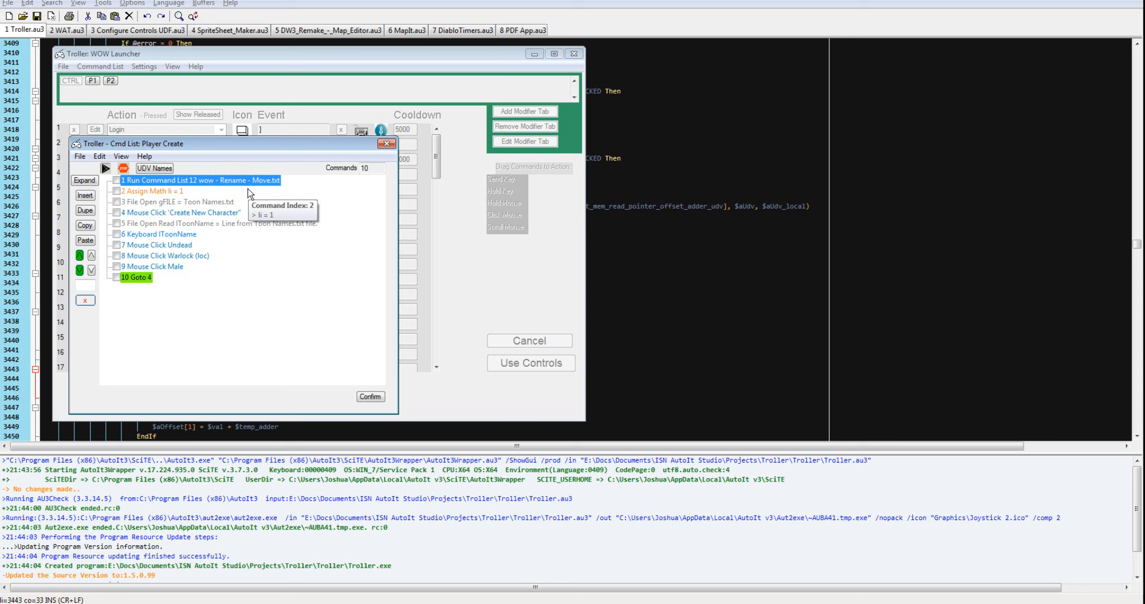
# Step: Jump into the nested Run 12 Wow list and view its first Assign Math command's settings
pyautogui.doubleClick(197, 180)
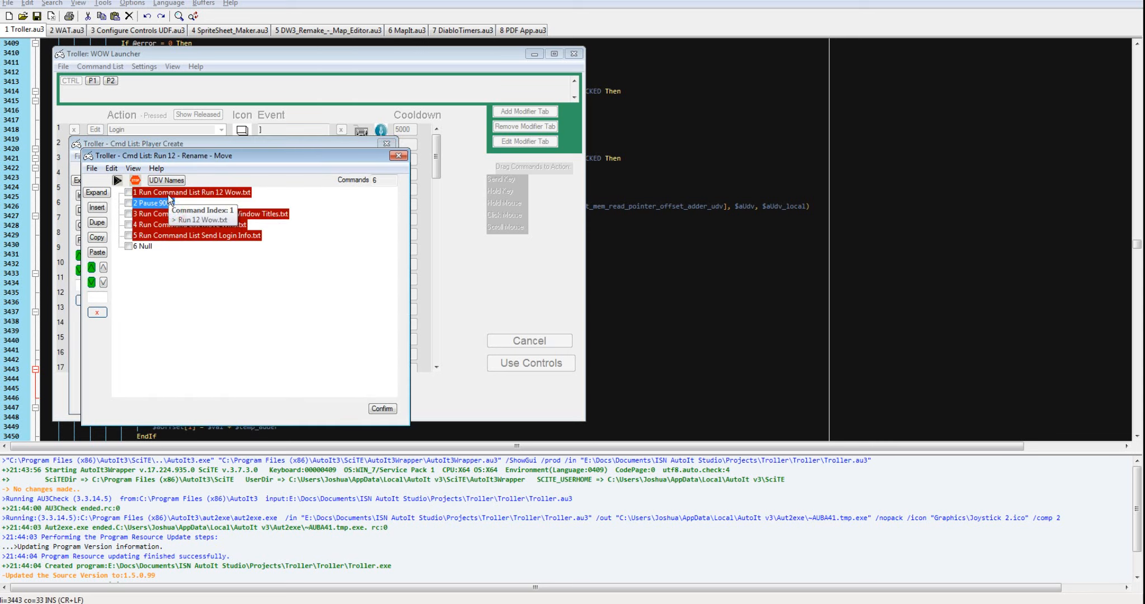
pyautogui.click(191, 192)
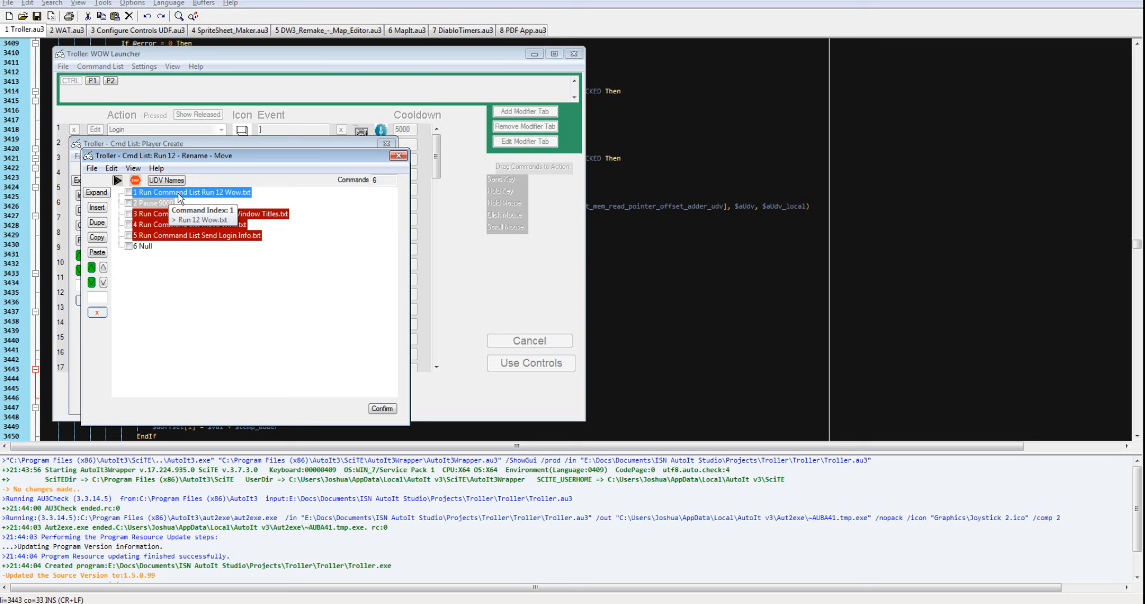
pyautogui.rightClick(191, 192)
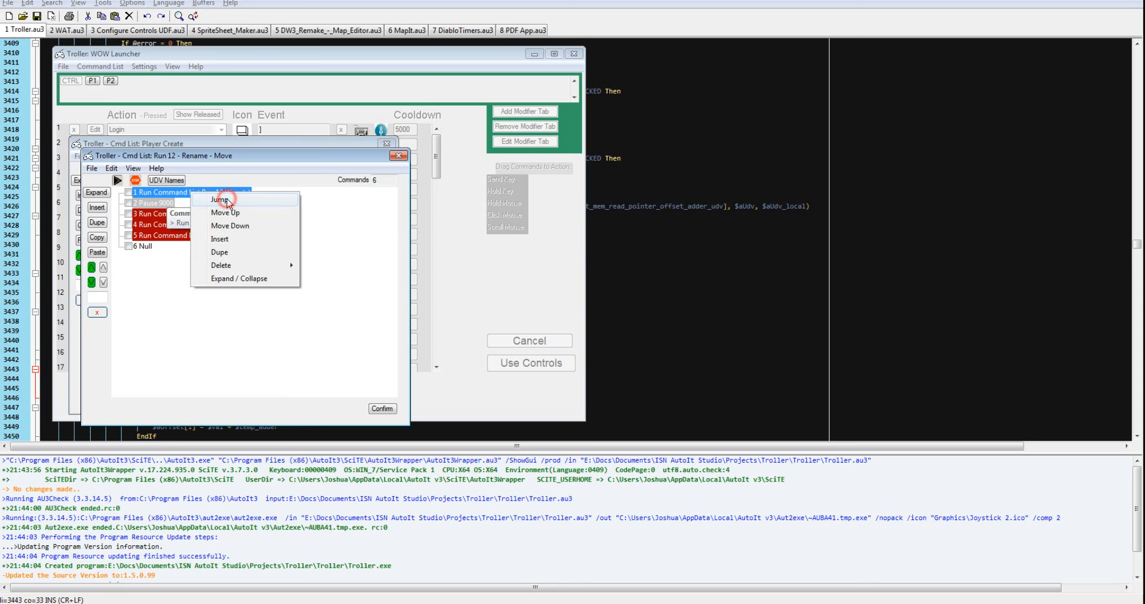
pyautogui.click(218, 198)
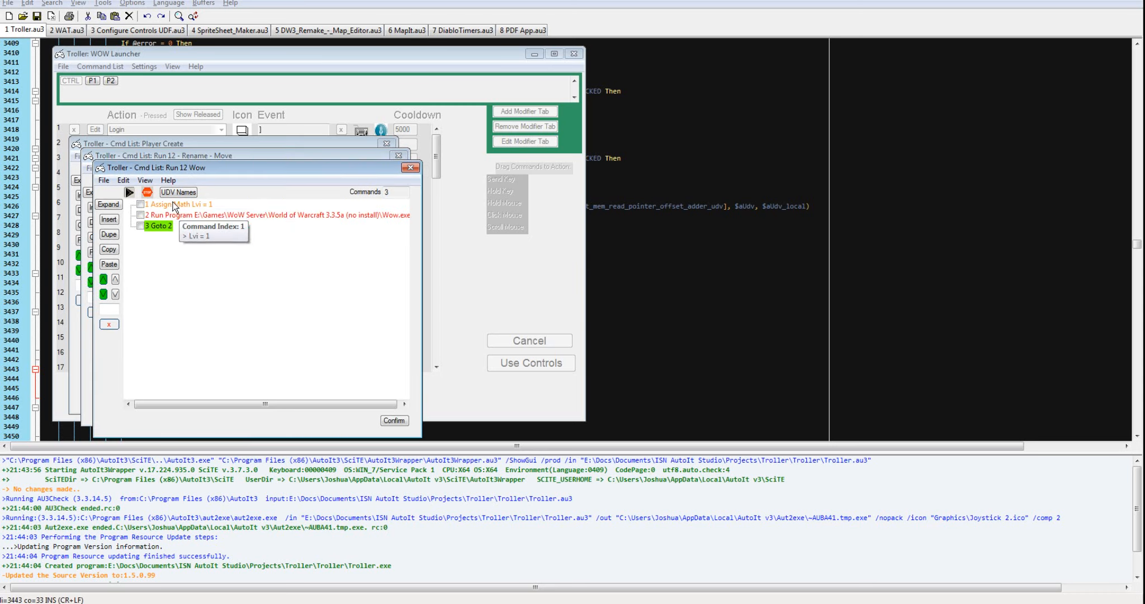
pyautogui.moveTo(197, 211)
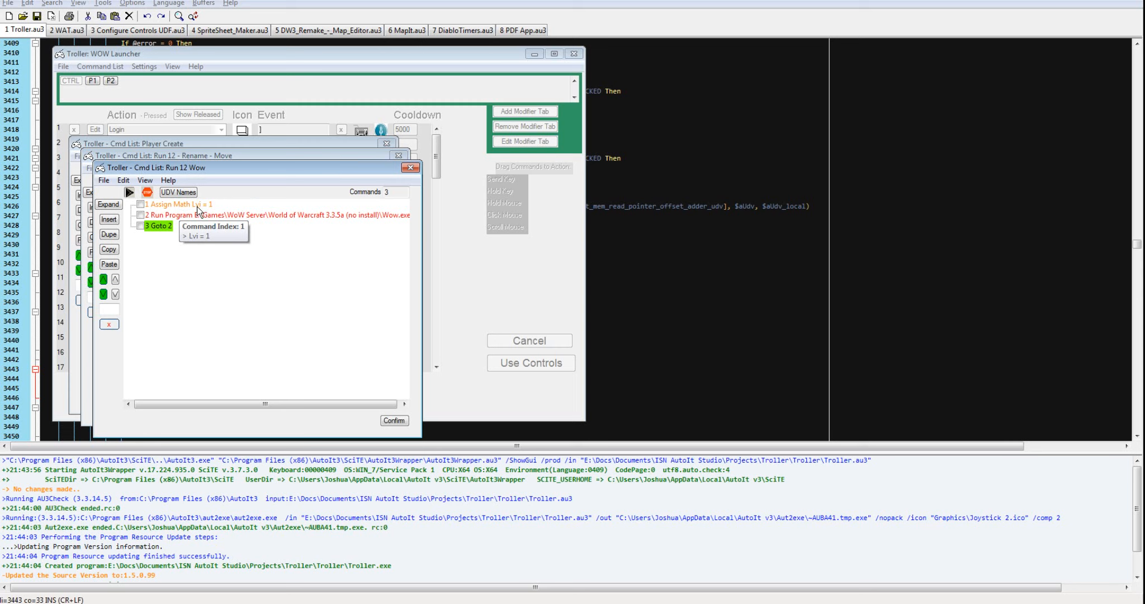
pyautogui.doubleClick(179, 203)
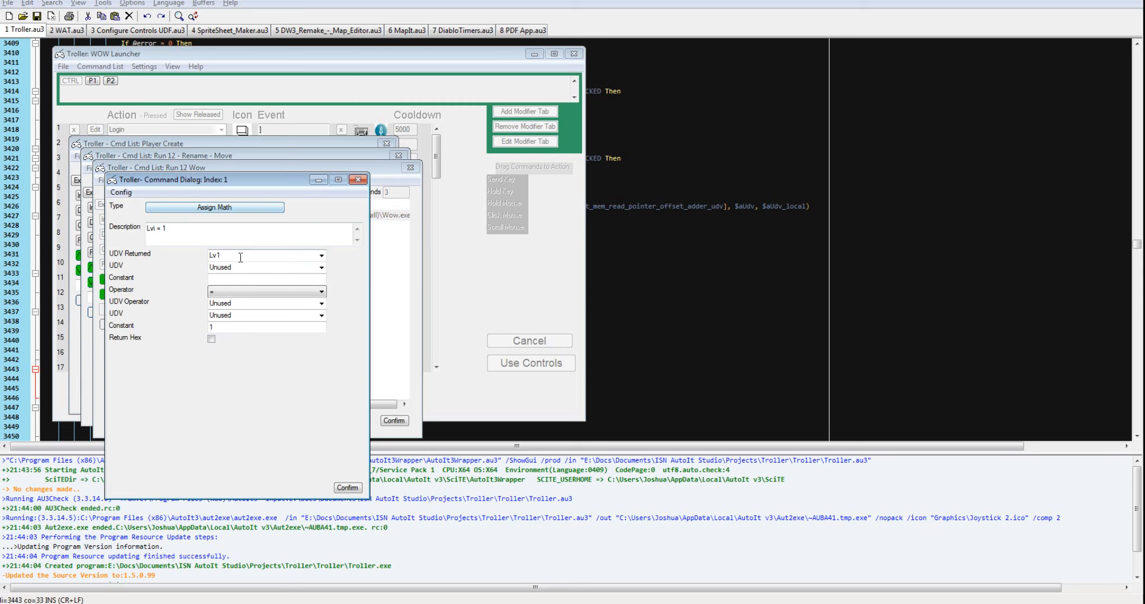
# Step: Correct the Assign Math description from Lvi to Lv1 = 1
pyautogui.click(262, 255)
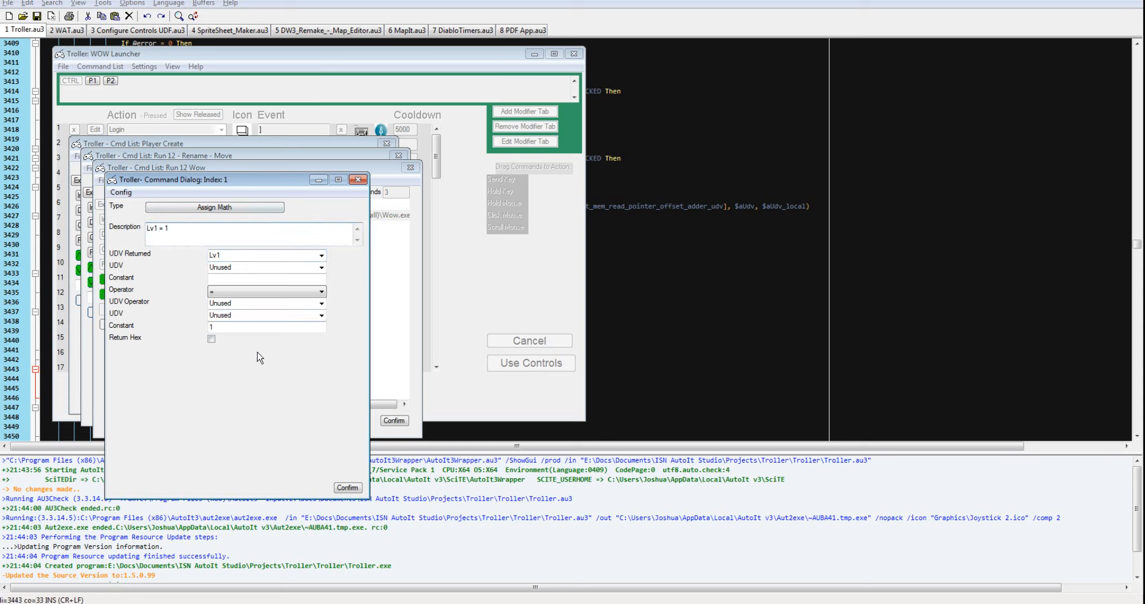
pyautogui.moveTo(309, 406)
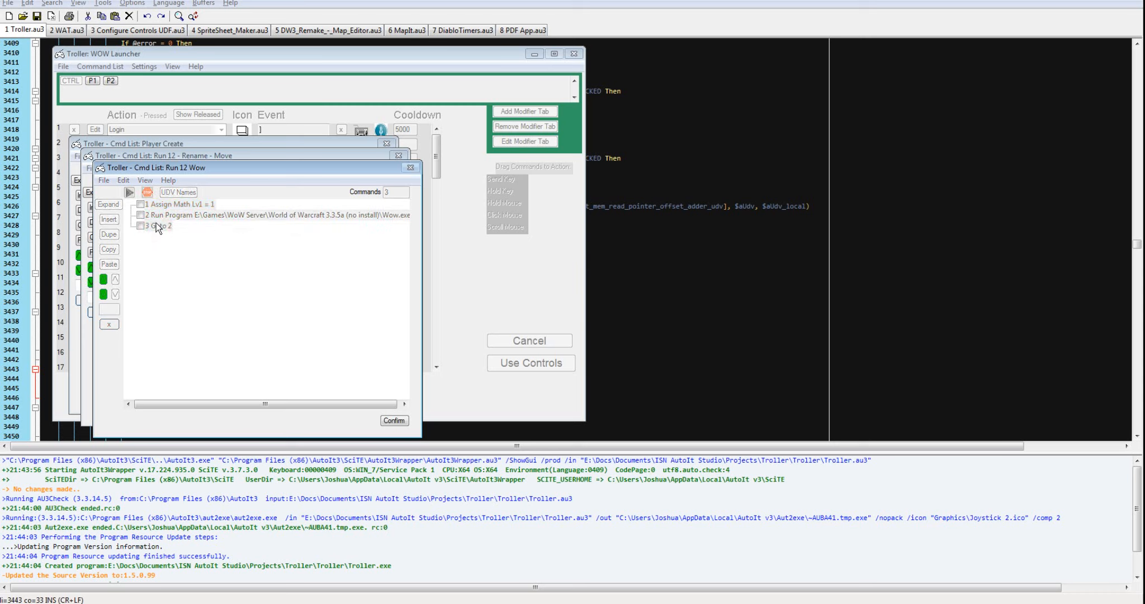
# Step: Inspect the Goto 2 loop command before closing the nested lists
pyautogui.doubleClick(159, 225)
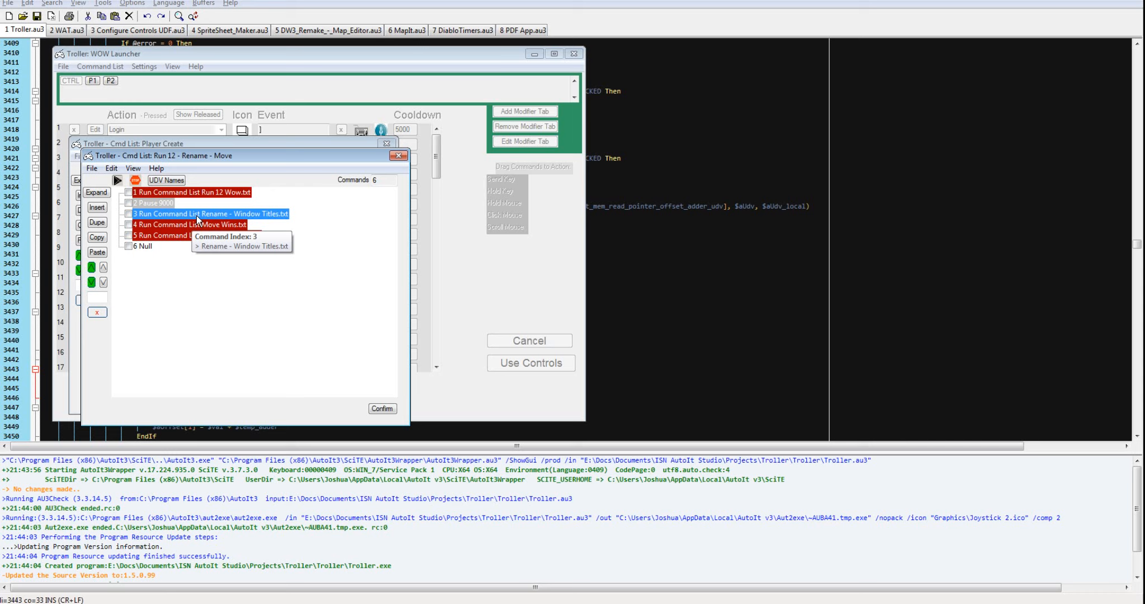
pyautogui.moveTo(207, 224)
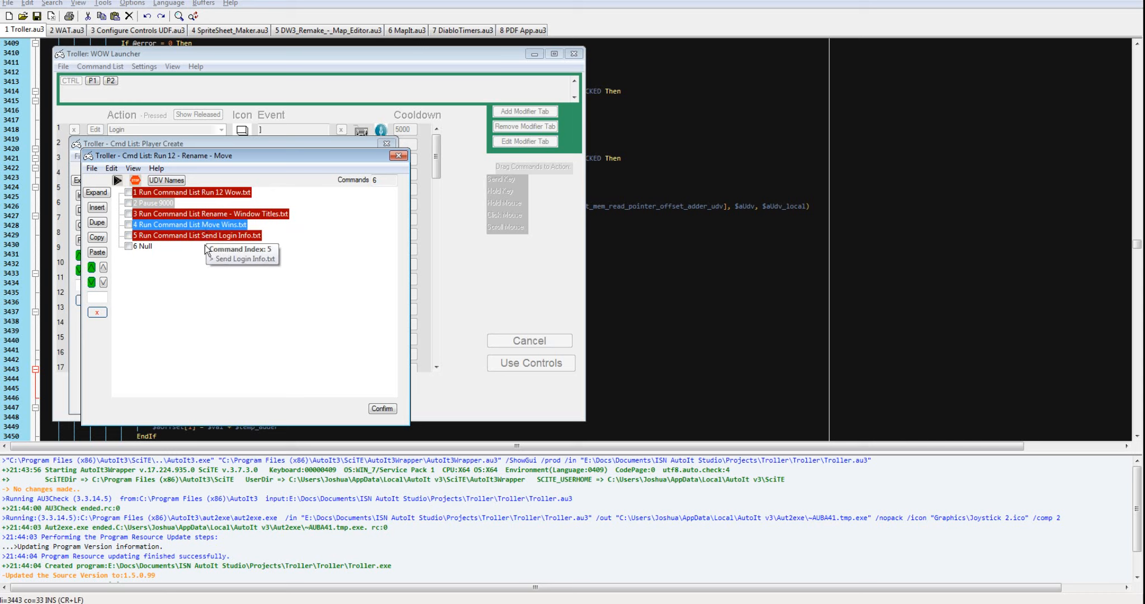
pyautogui.moveTo(211, 223)
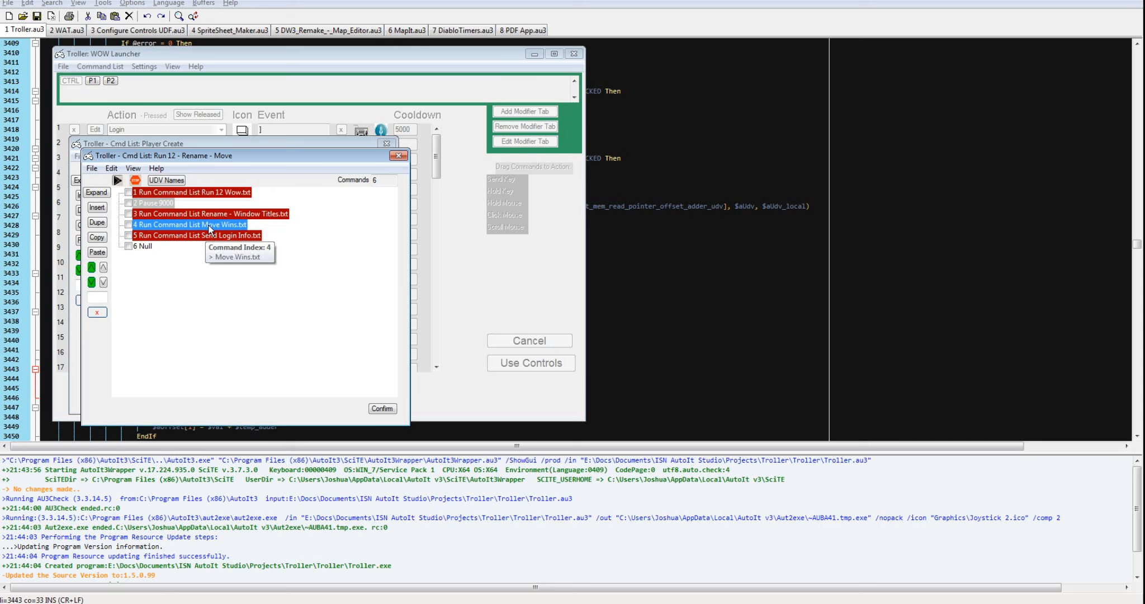
pyautogui.moveTo(205, 228)
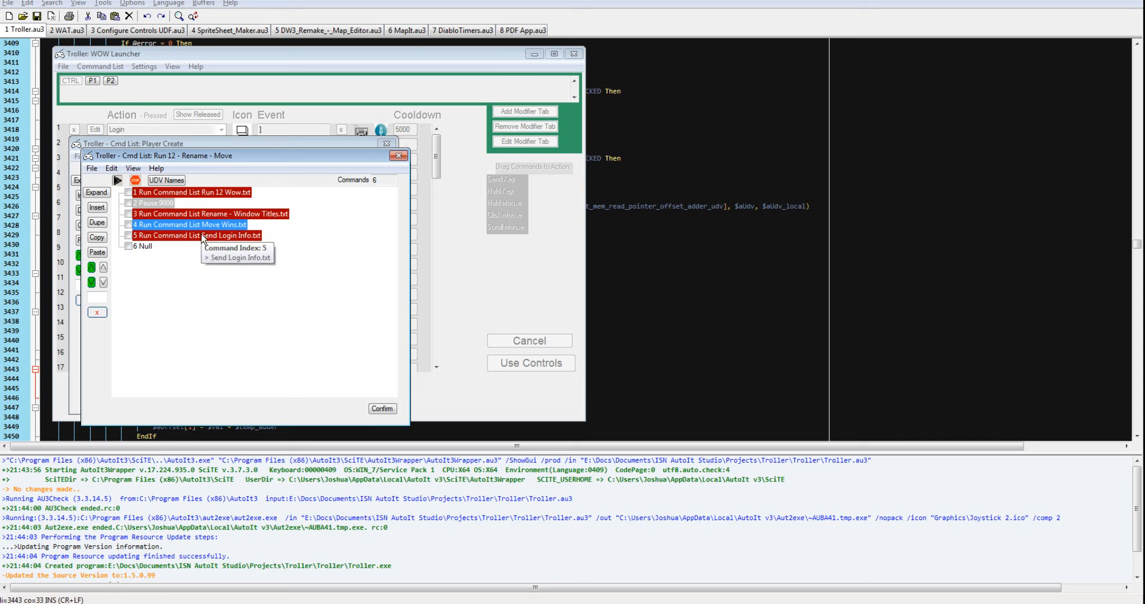
pyautogui.moveTo(401, 187)
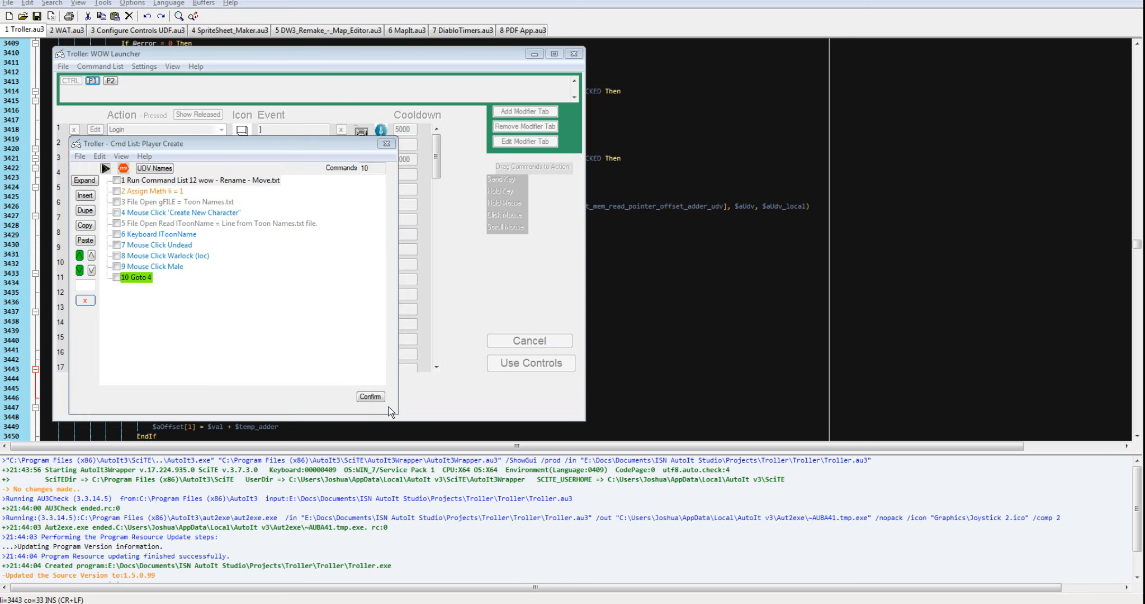
pyautogui.moveTo(135, 190)
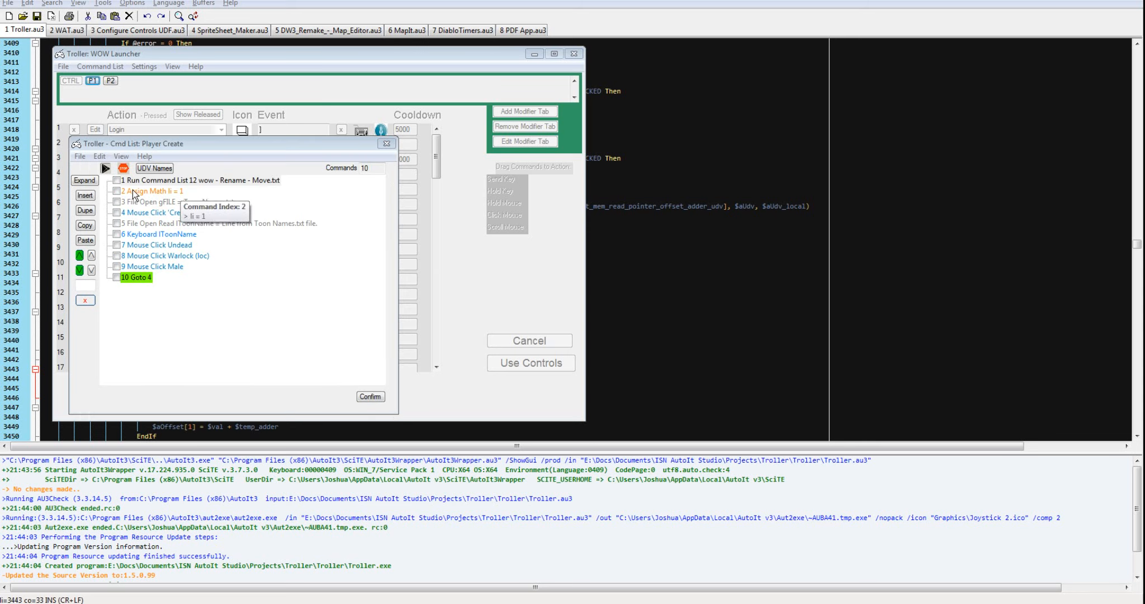
# Step: Review the Assign Math and Toon Names commands, then view the Create New Character click command's settings
pyautogui.click(153, 190)
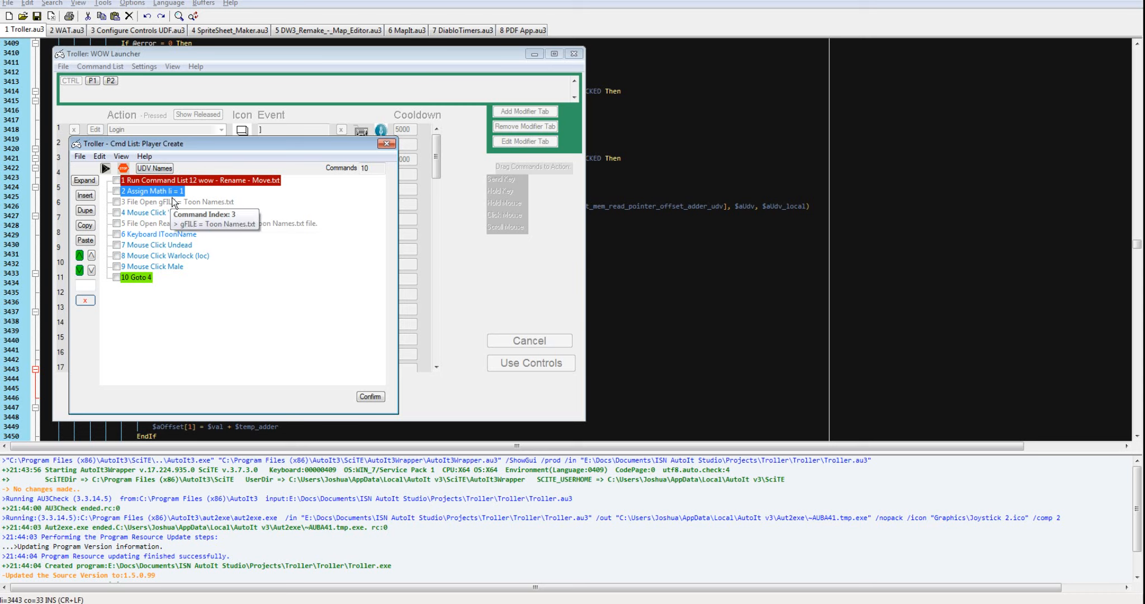
pyautogui.click(175, 201)
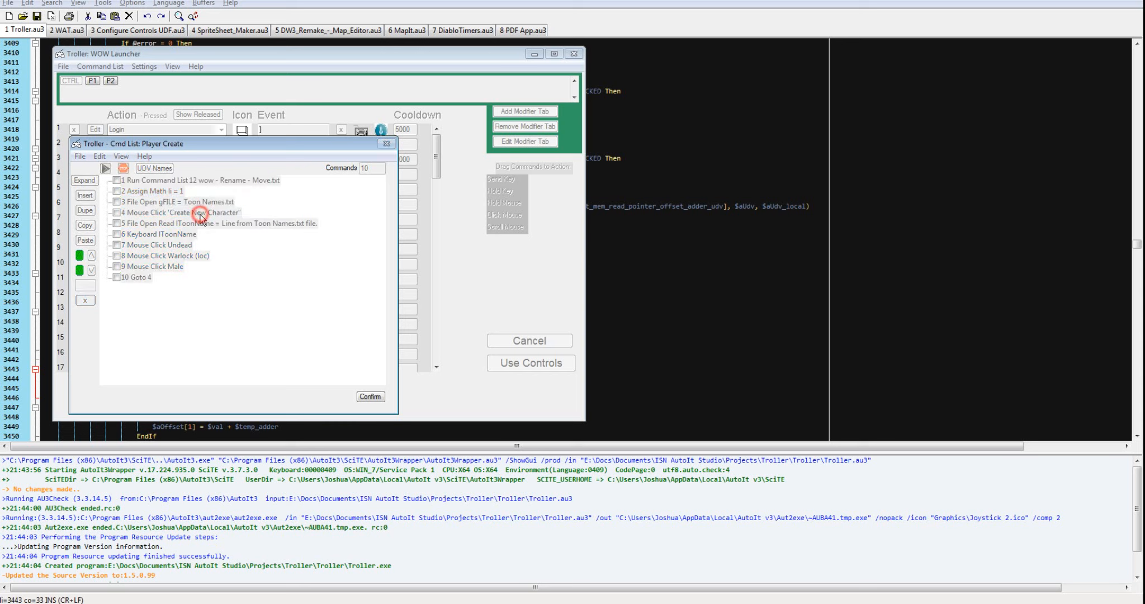
pyautogui.doubleClick(195, 212)
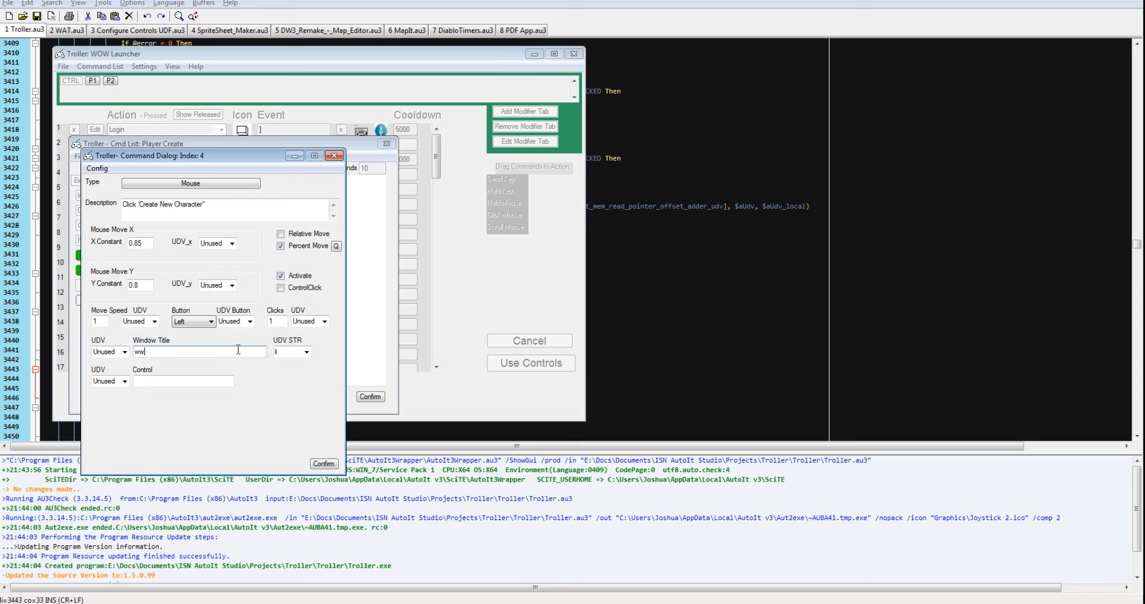
# Step: Keep li as the UDV string for window ww and close the command dialog unchanged
pyautogui.click(305, 351)
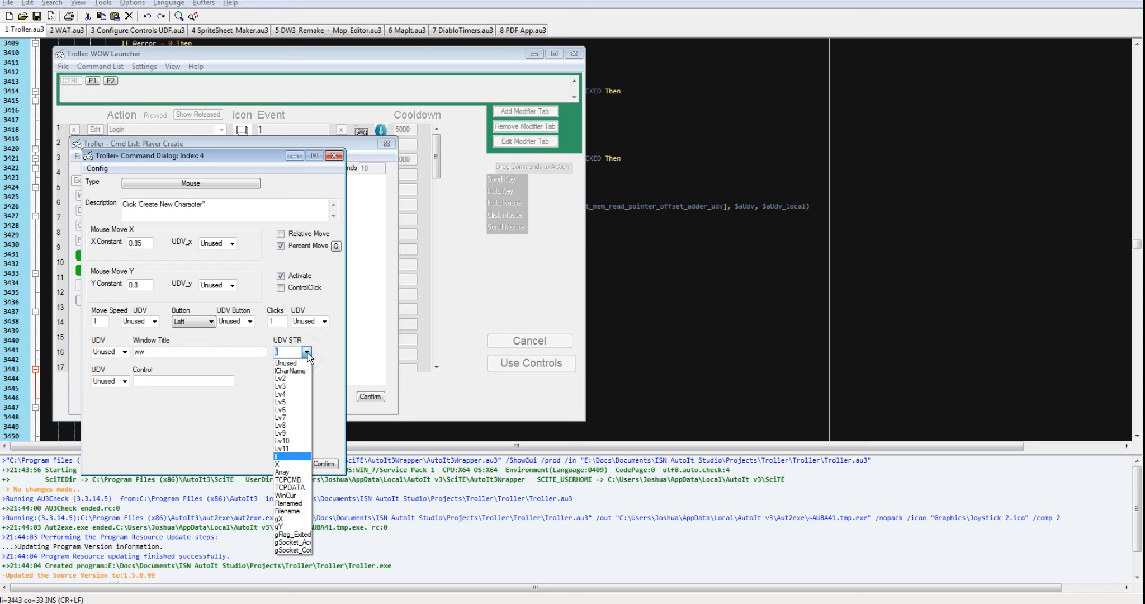
pyautogui.click(306, 352)
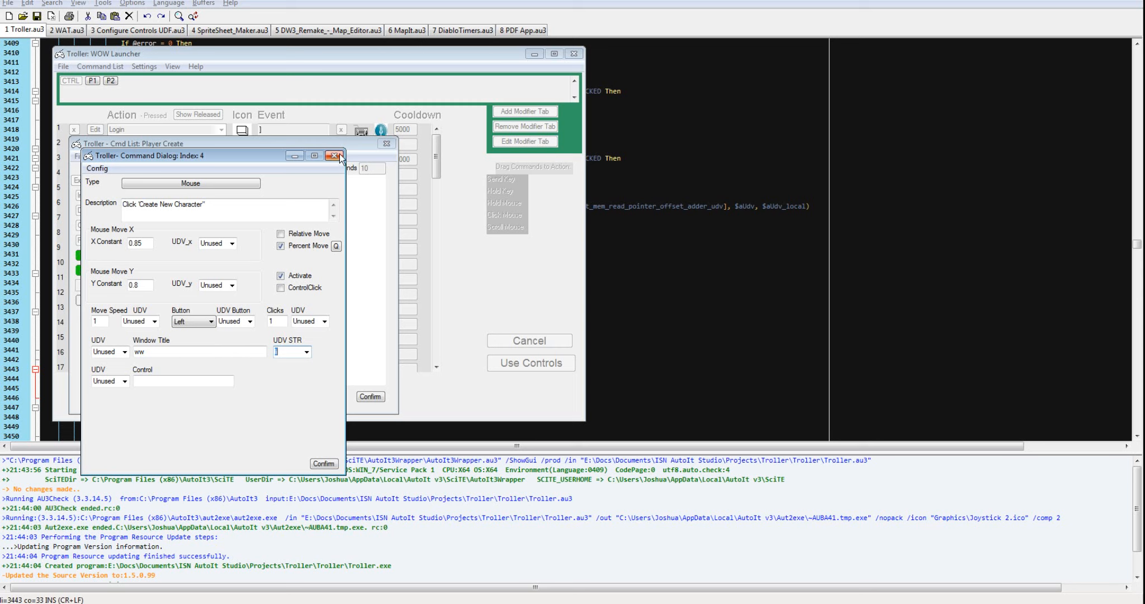
pyautogui.click(334, 155)
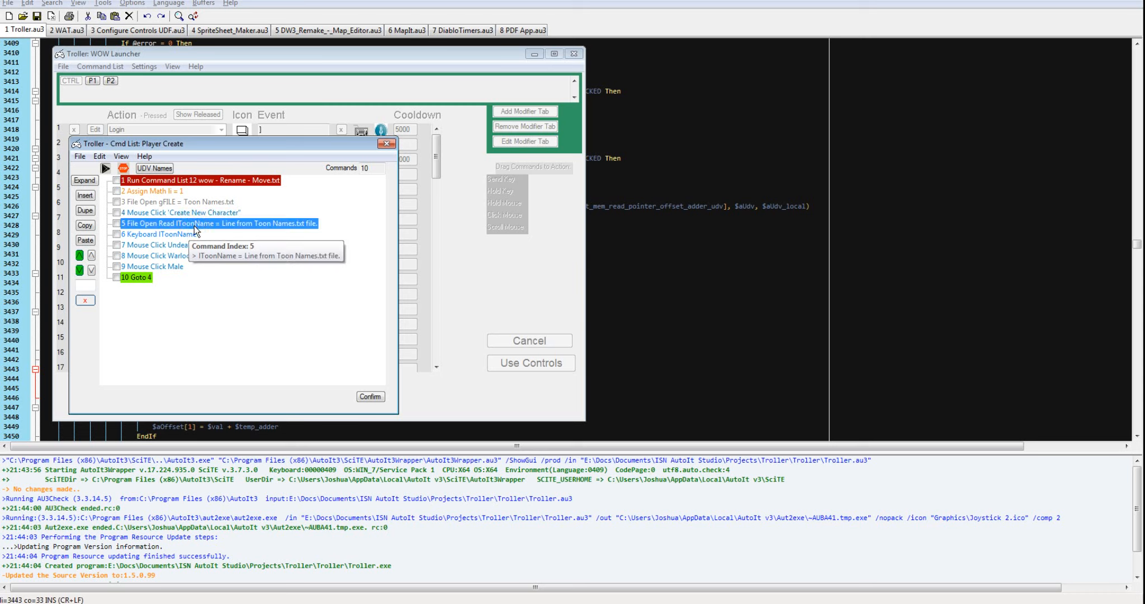
pyautogui.moveTo(203, 239)
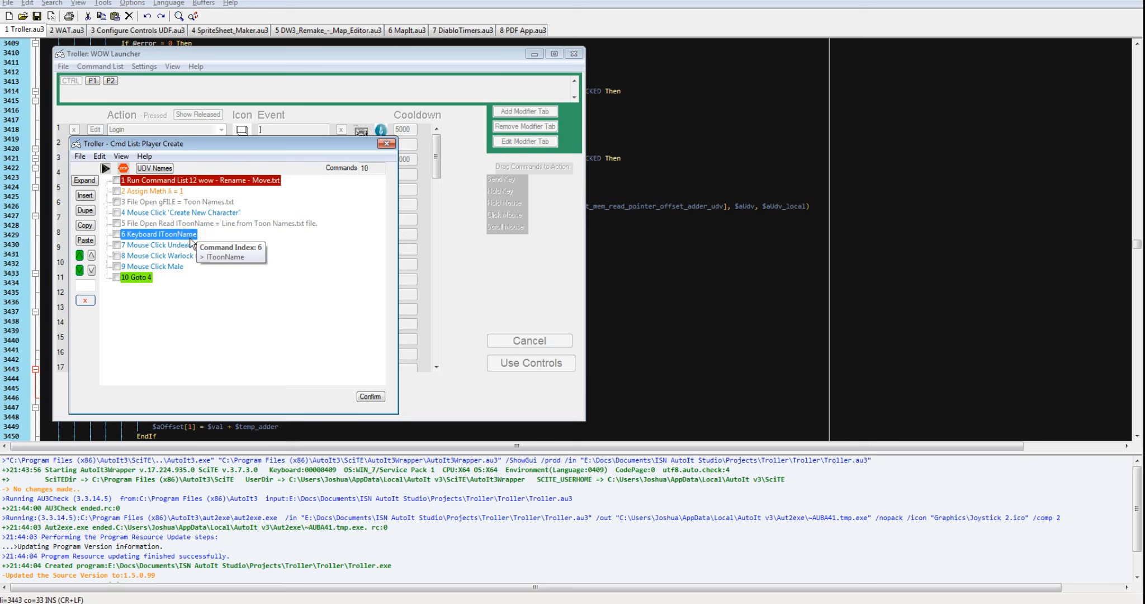
pyautogui.moveTo(179, 244)
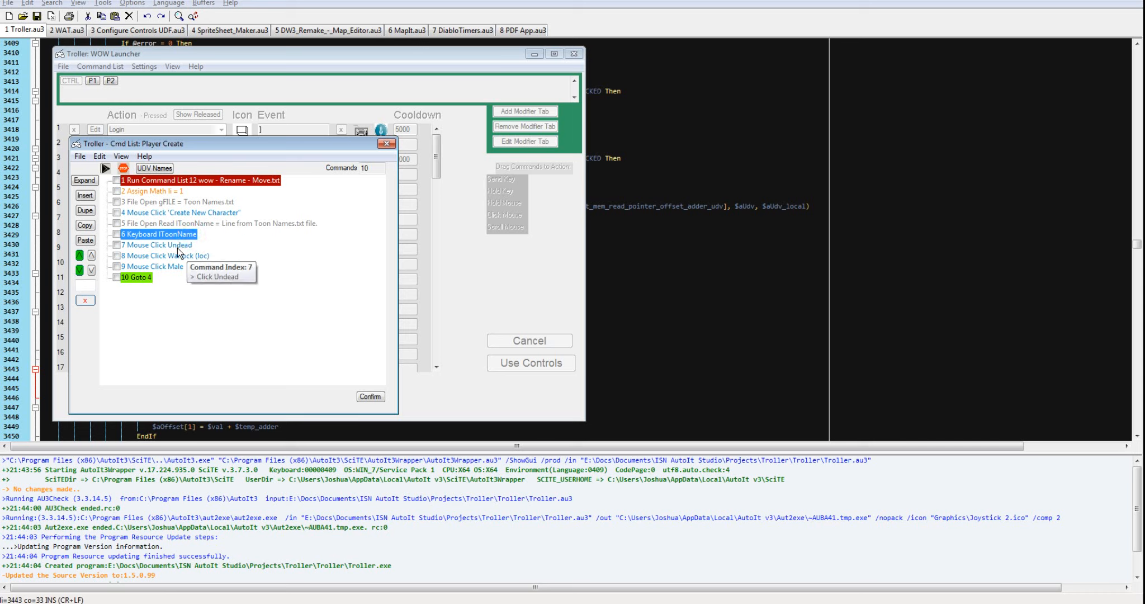
pyautogui.moveTo(180, 270)
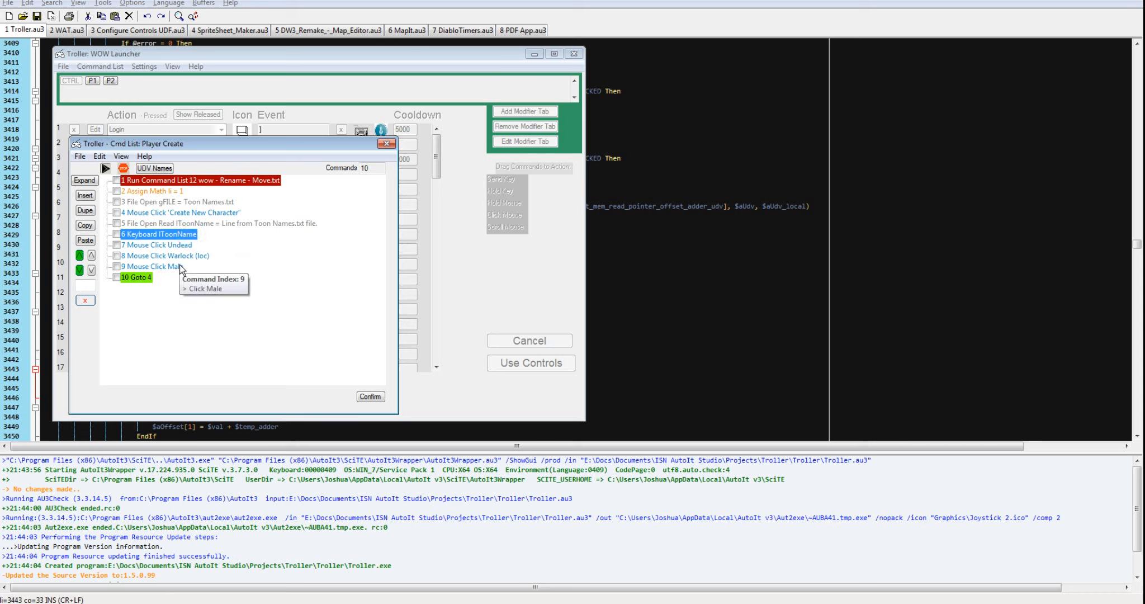
pyautogui.moveTo(137, 278)
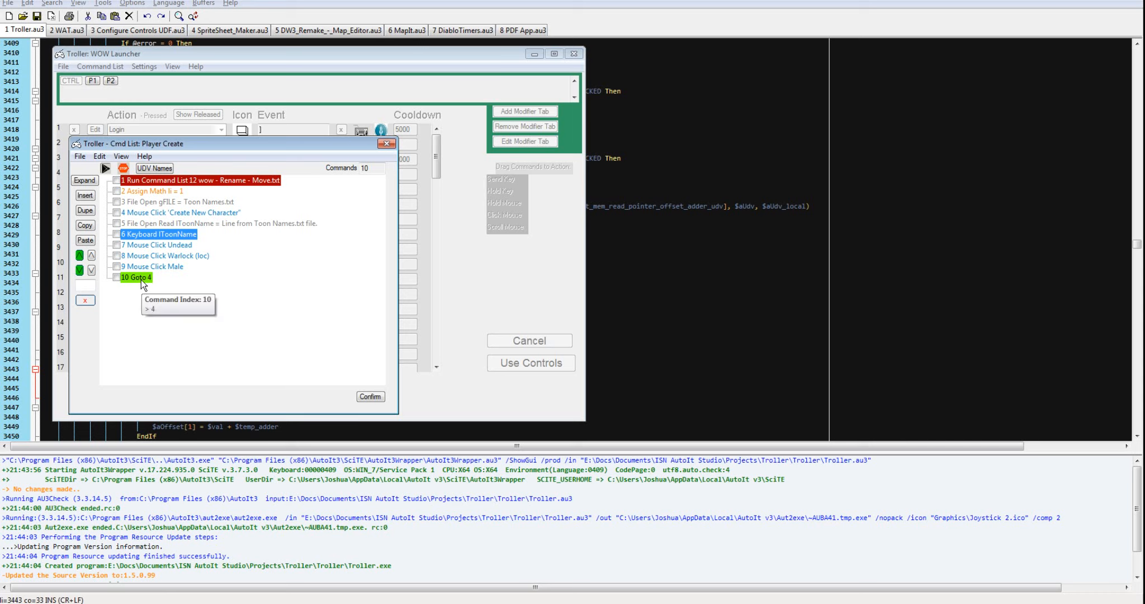
pyautogui.moveTo(156, 197)
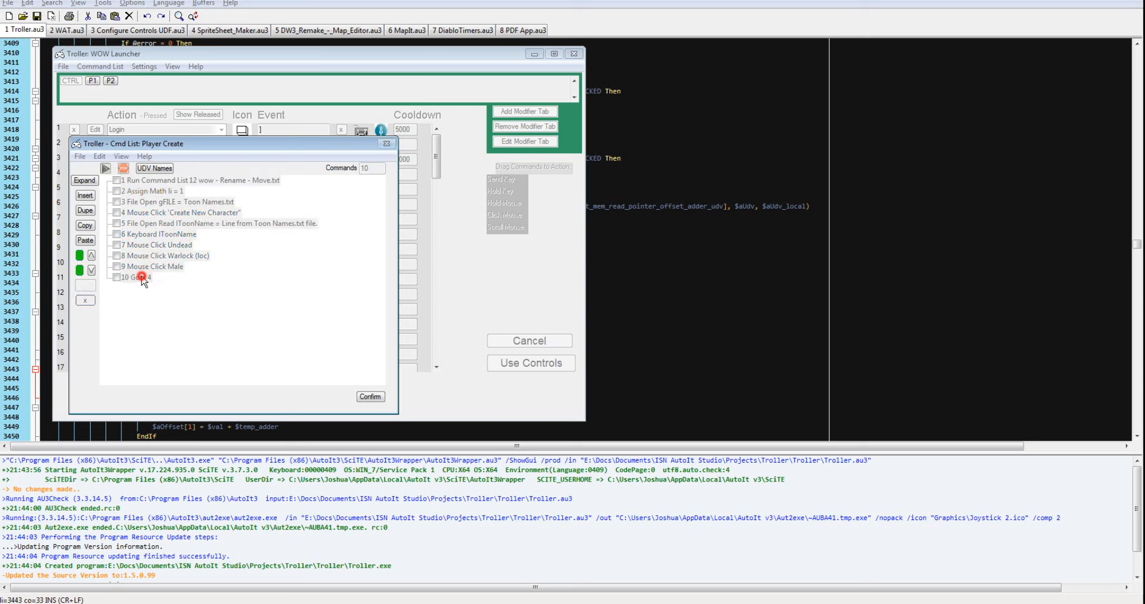
pyautogui.doubleClick(138, 277)
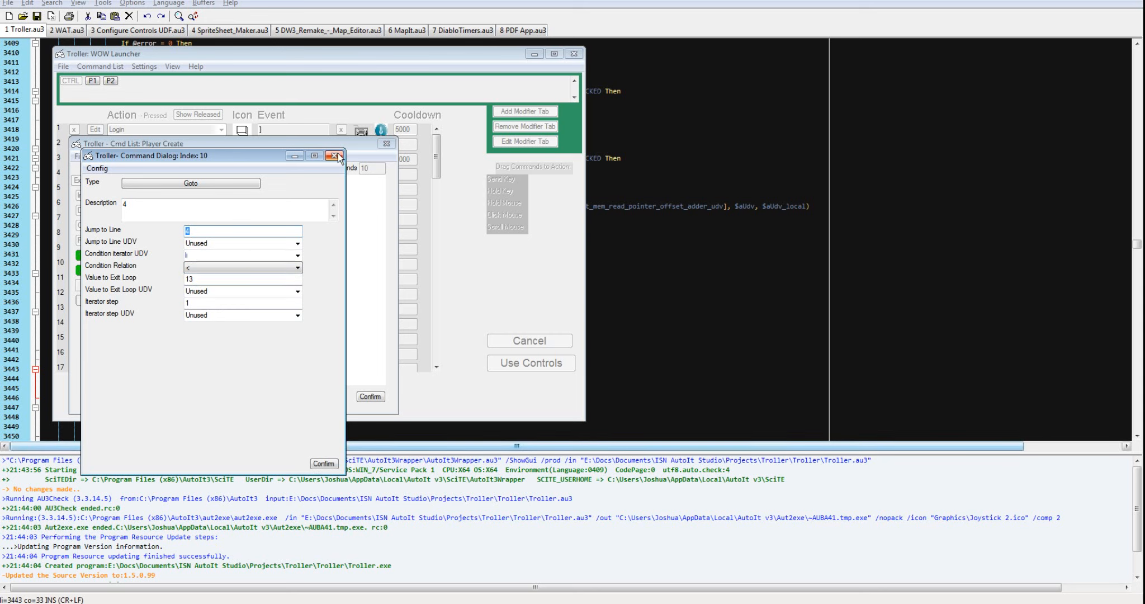
pyautogui.click(335, 155)
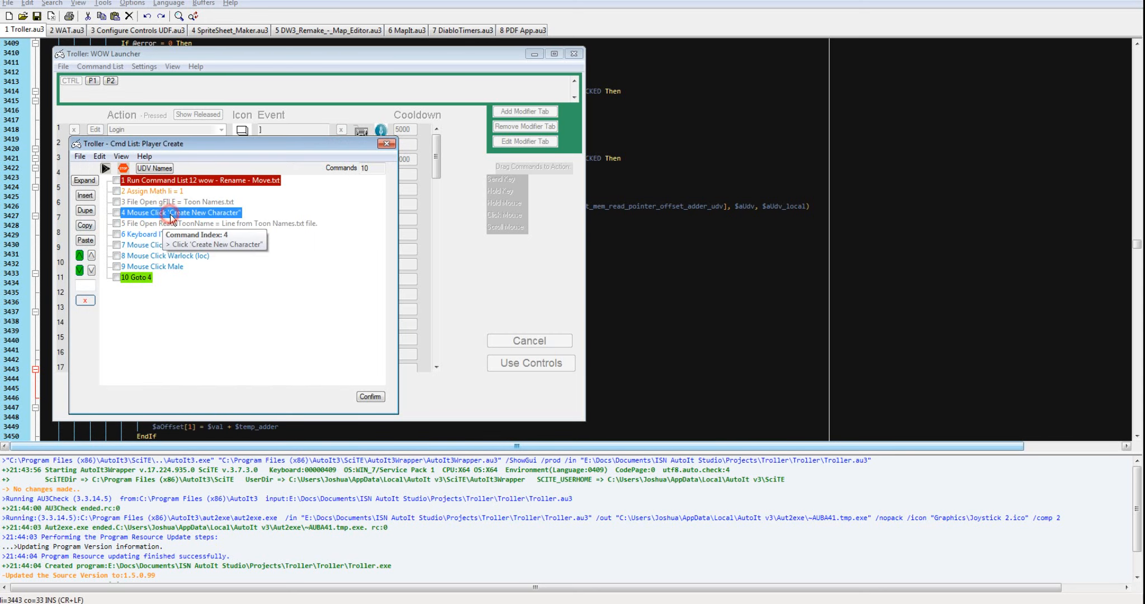